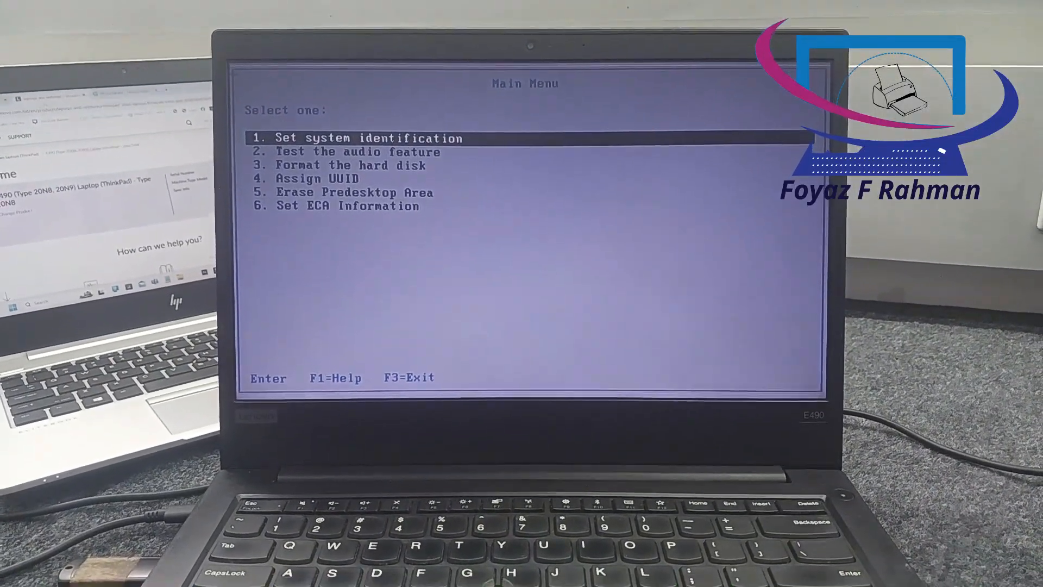
Step: Leave the Lenovo Maintenance Diskette main menu for File Explorer with the Lenovo DMI folders
key("enter")
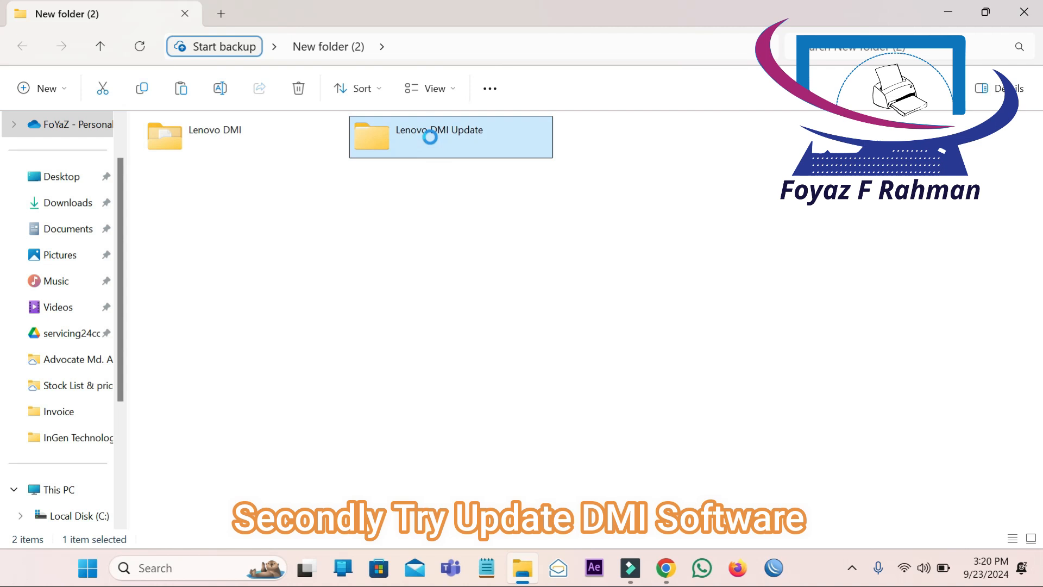
Step: Browse into Lenovo DMI Update > Maintenance Disk > n1ctm14w and select the usbfmtpw application
double_click(450, 137)
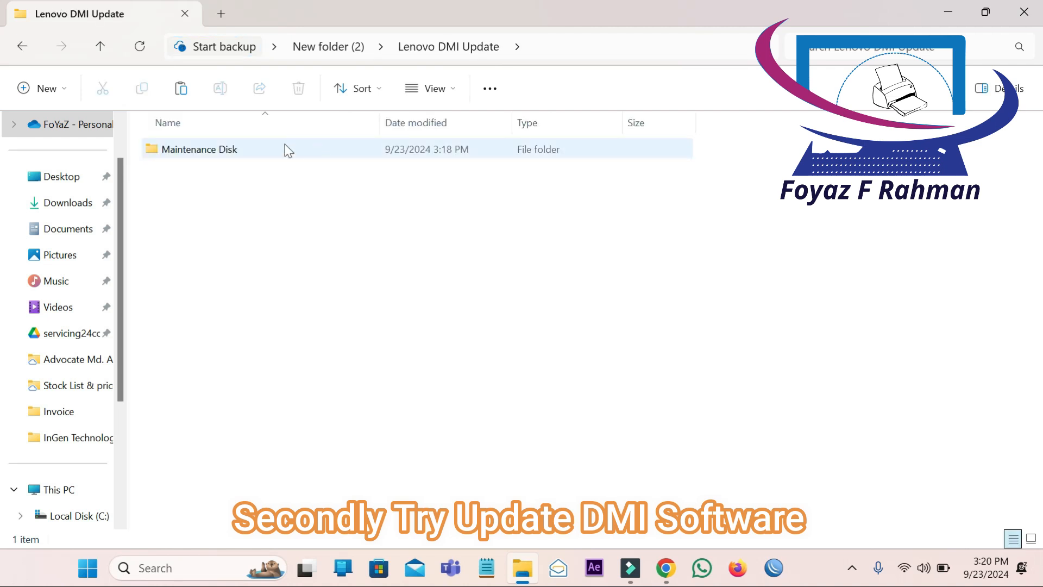
double_click(199, 148)
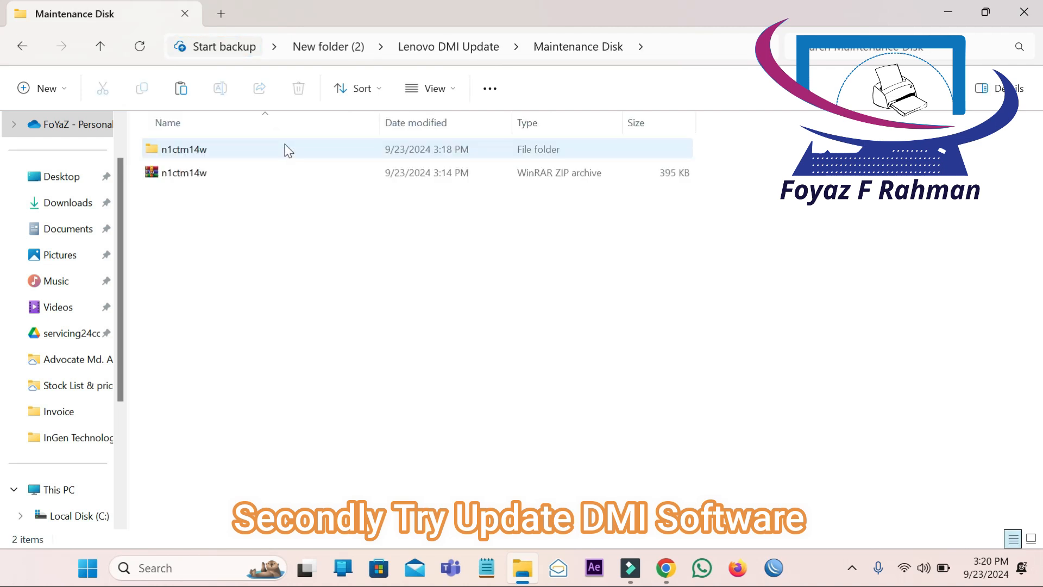
double_click(182, 149)
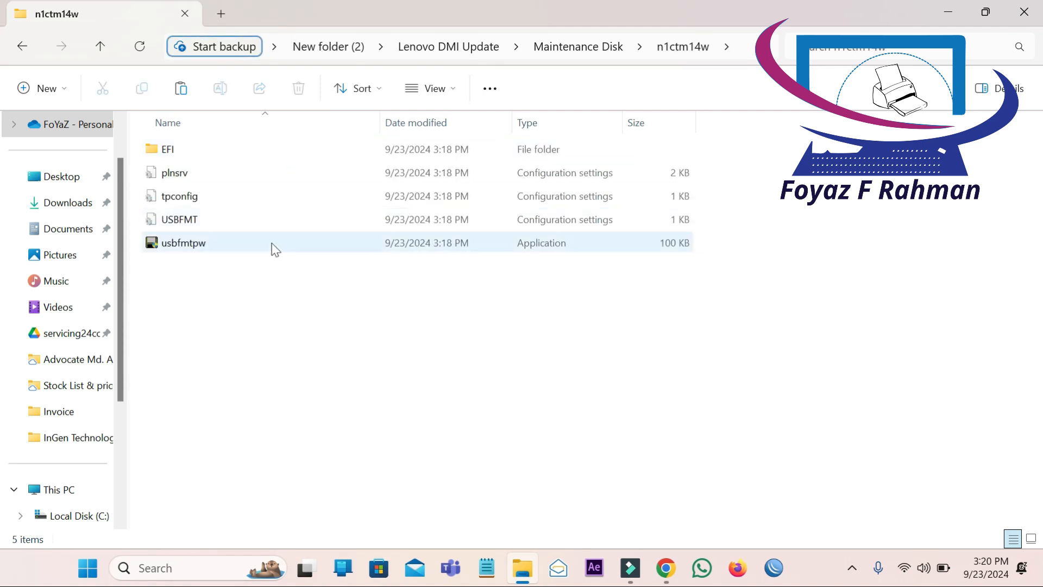
left_click(183, 242)
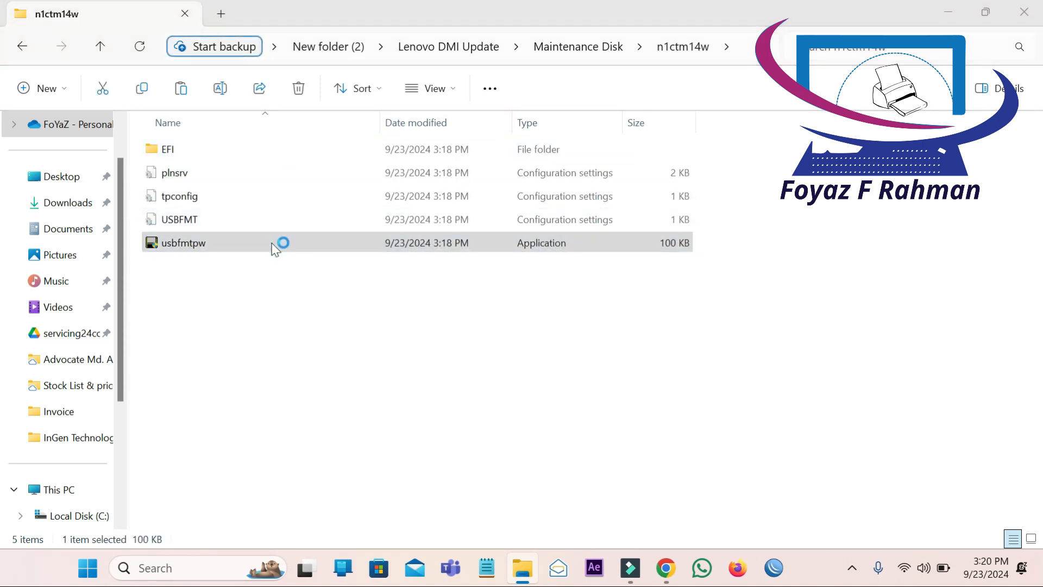
left_click(183, 242)
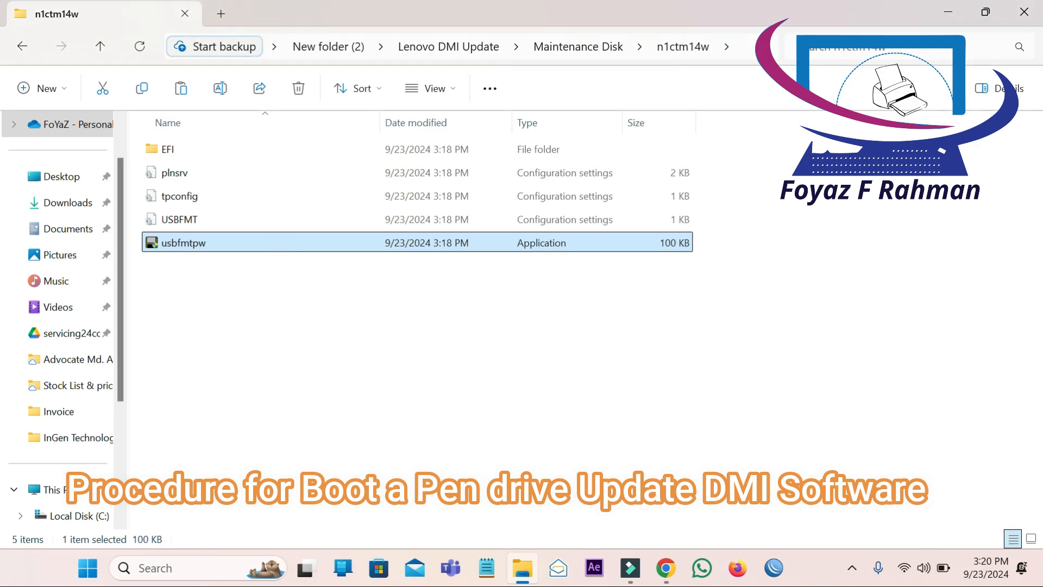
Step: Format the 15 GB drive E: as FAT32 with usbfmtpw, confirming the erase and completion messages
double_click(182, 242)
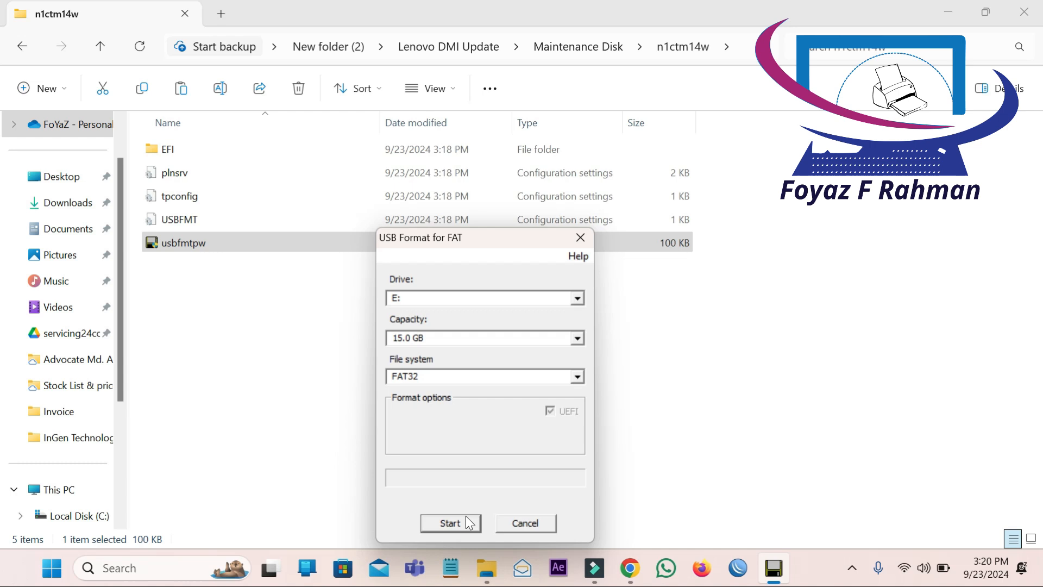
left_click(450, 522)
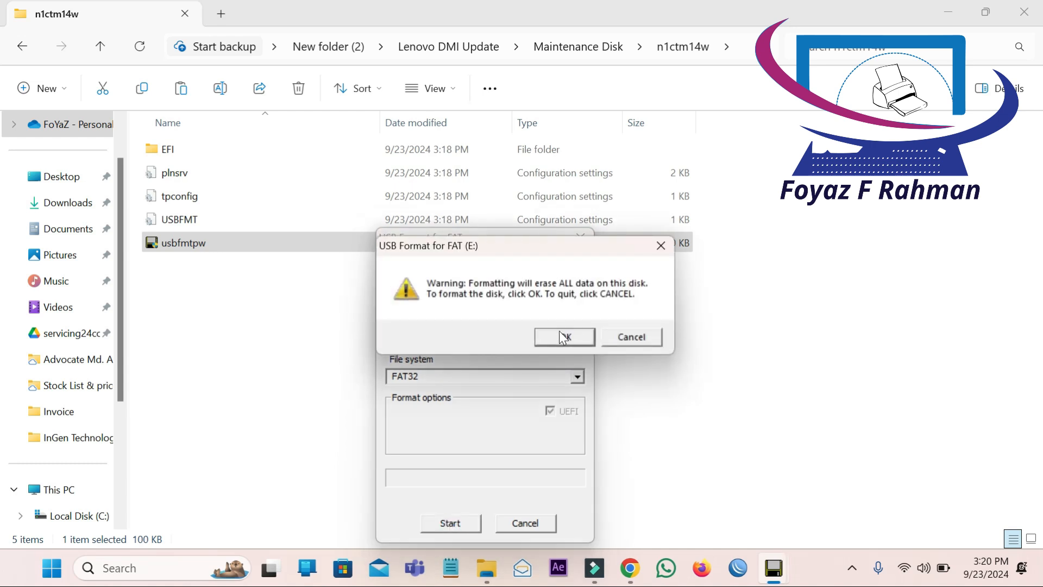
left_click(564, 337)
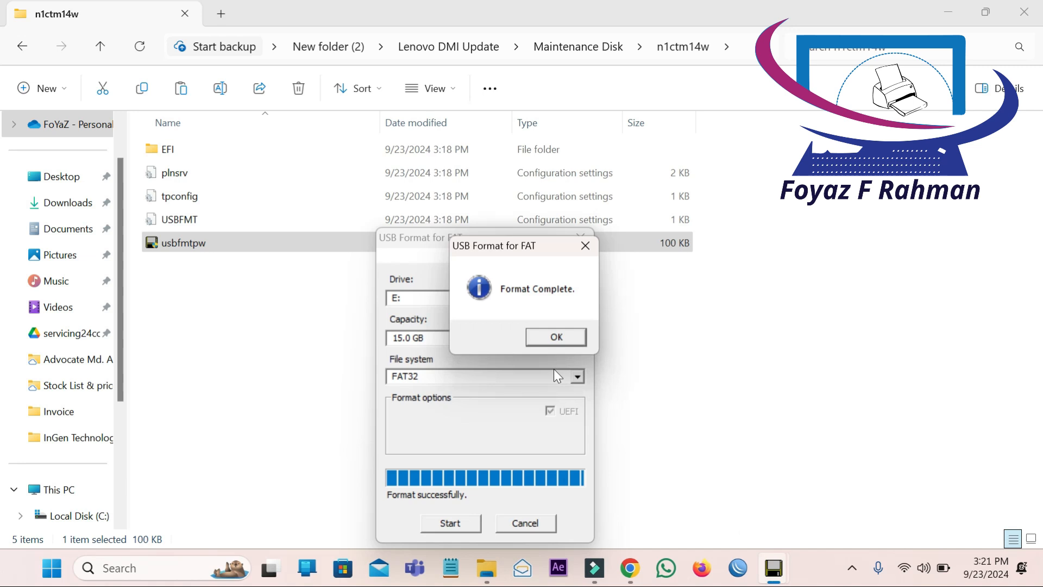
left_click(556, 337)
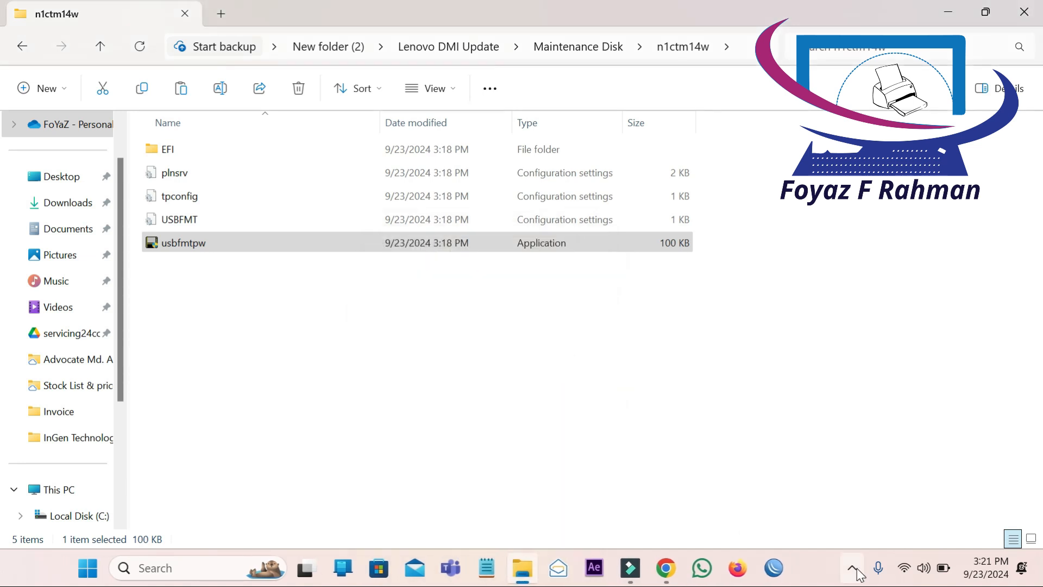
left_click(849, 569)
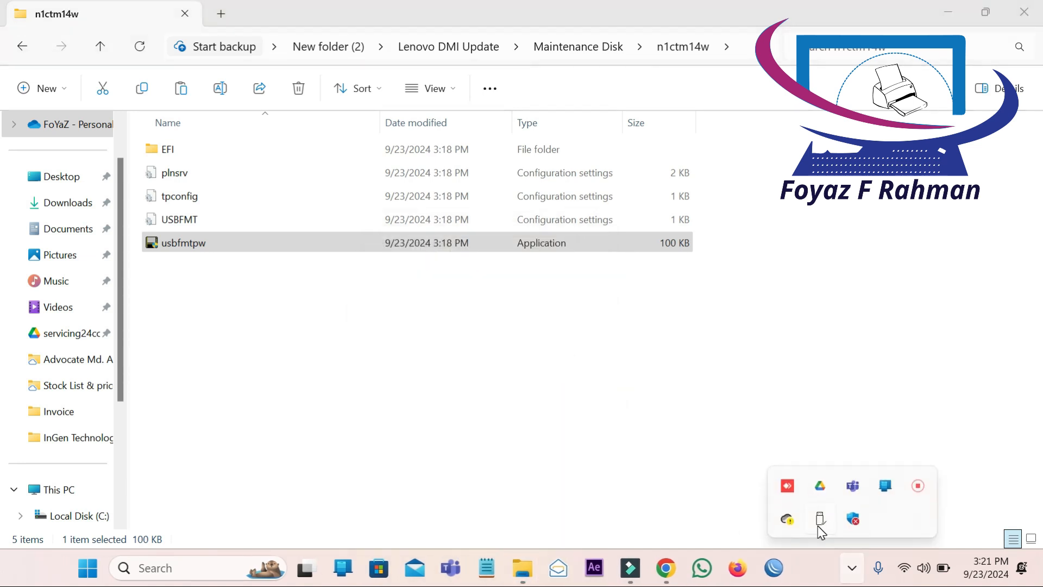
Step: Boot into ThinkPad Maintenance Utilities and choose option 1 for system identification
left_click(819, 520)
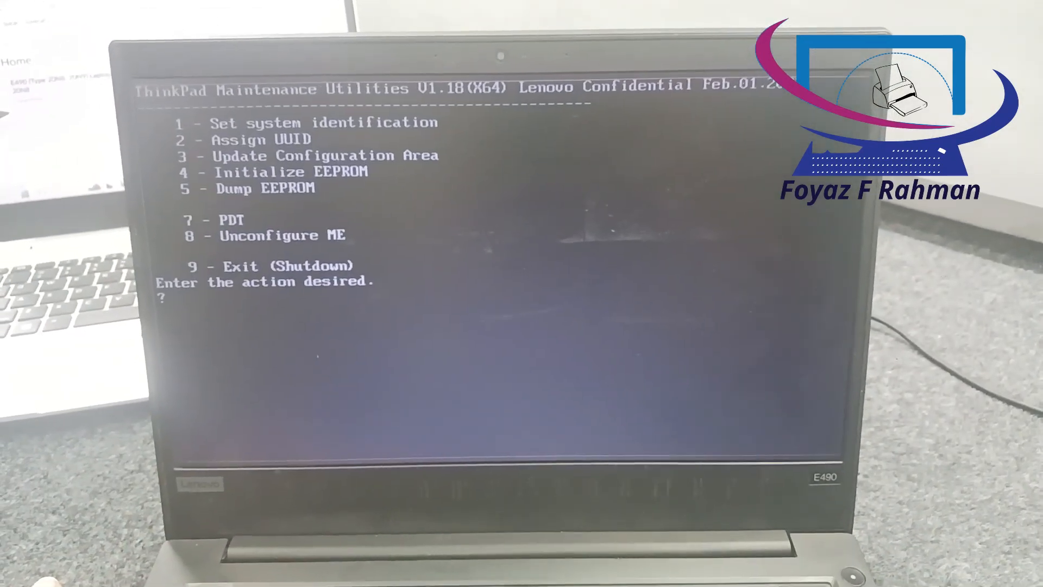
type("1")
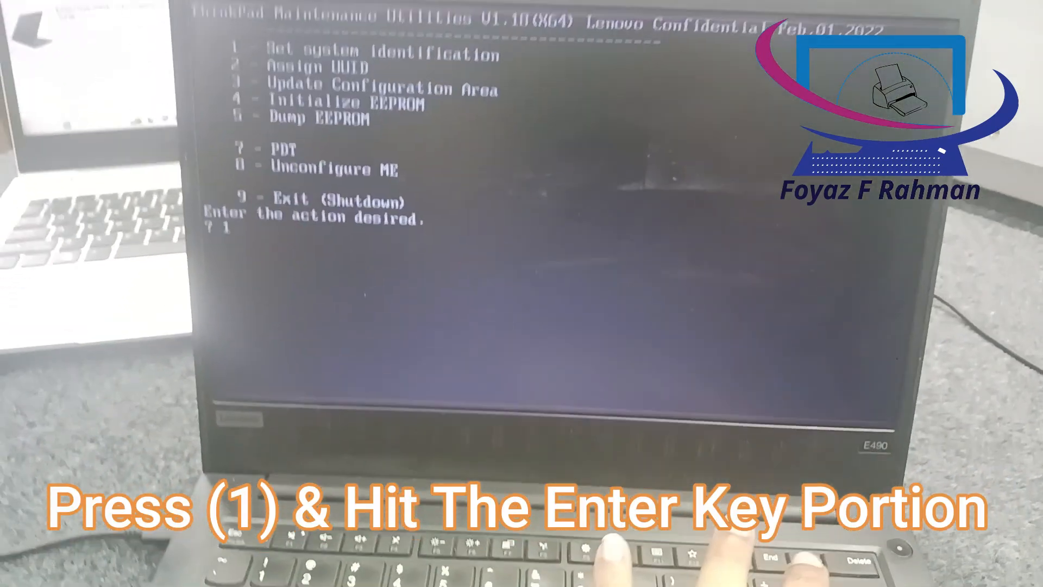
key("enter")
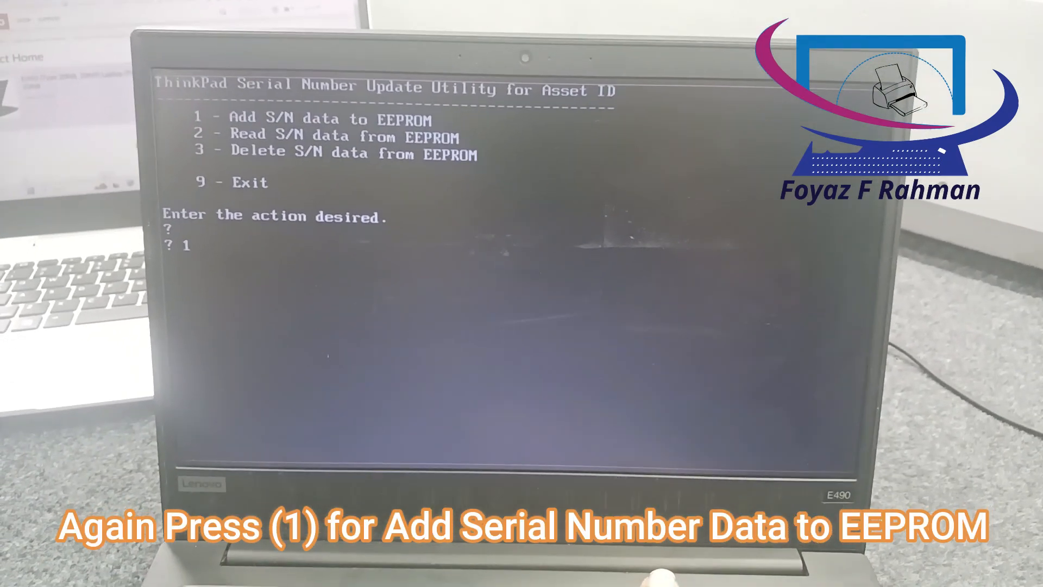
Step: Choose to add serial data to the EEPROM with device type C0, the system-unit serial
key("1")
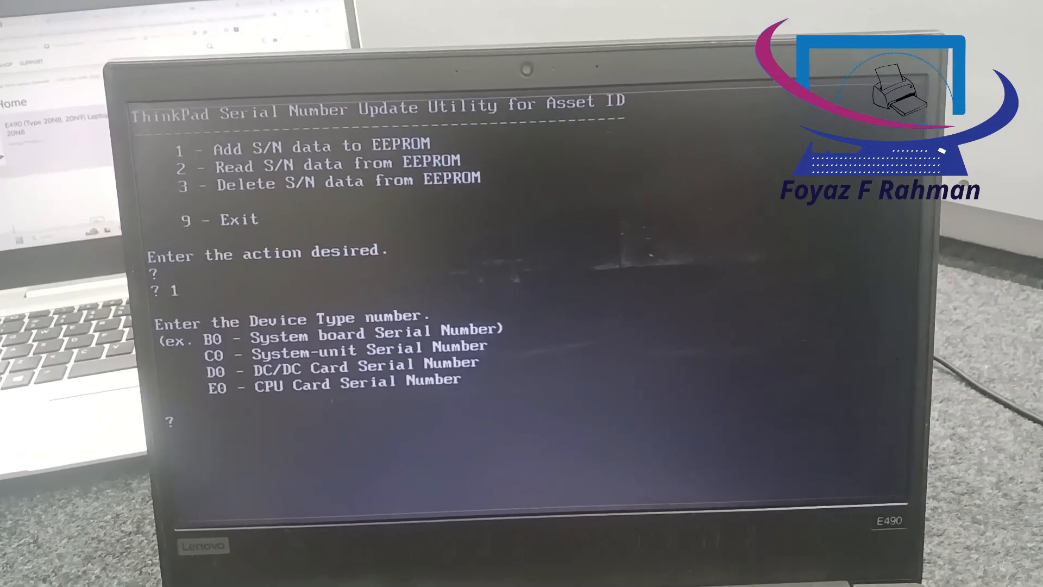
type("C0")
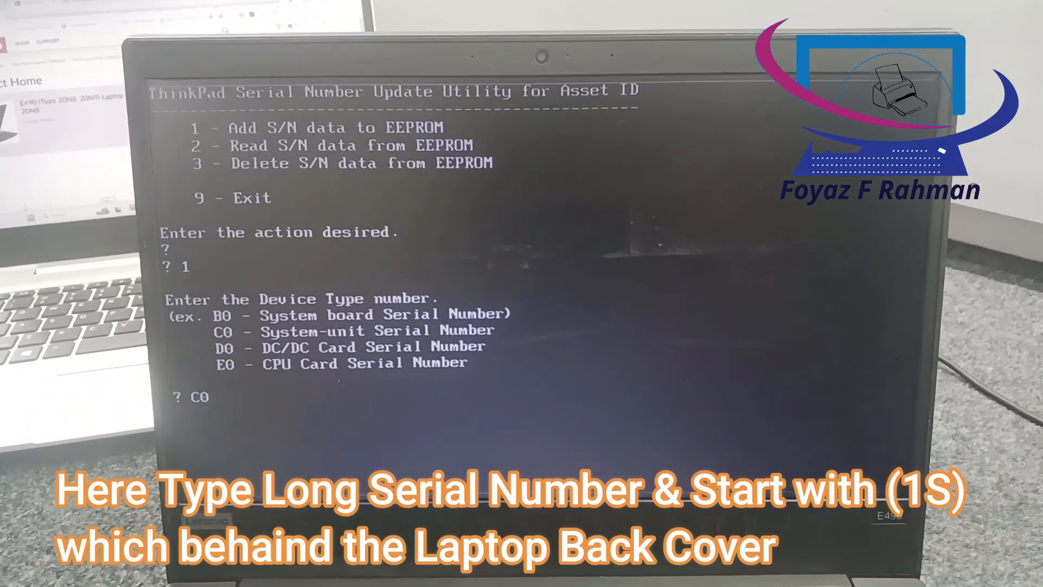
key("Enter")
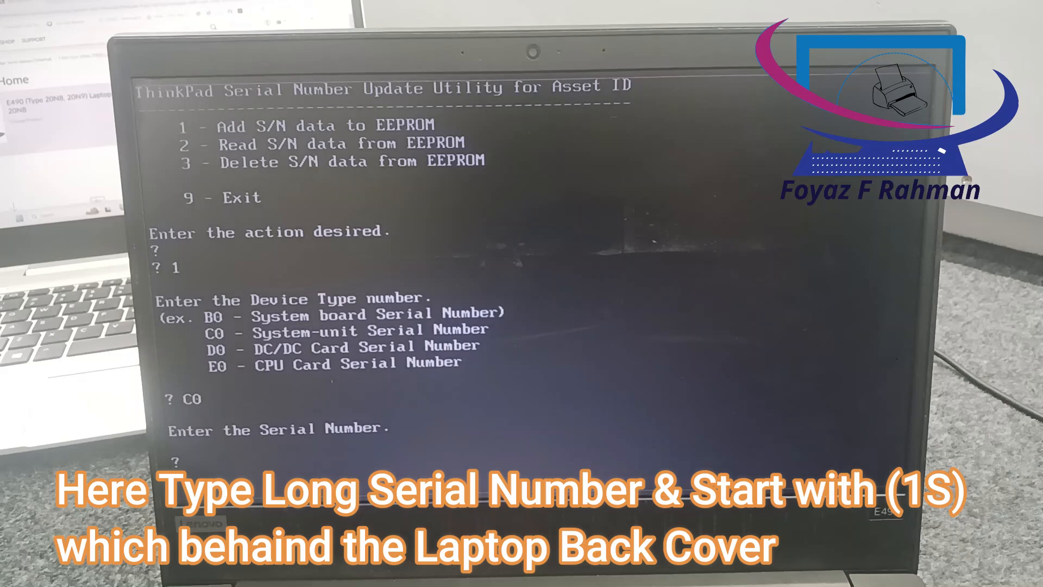
type("1S")
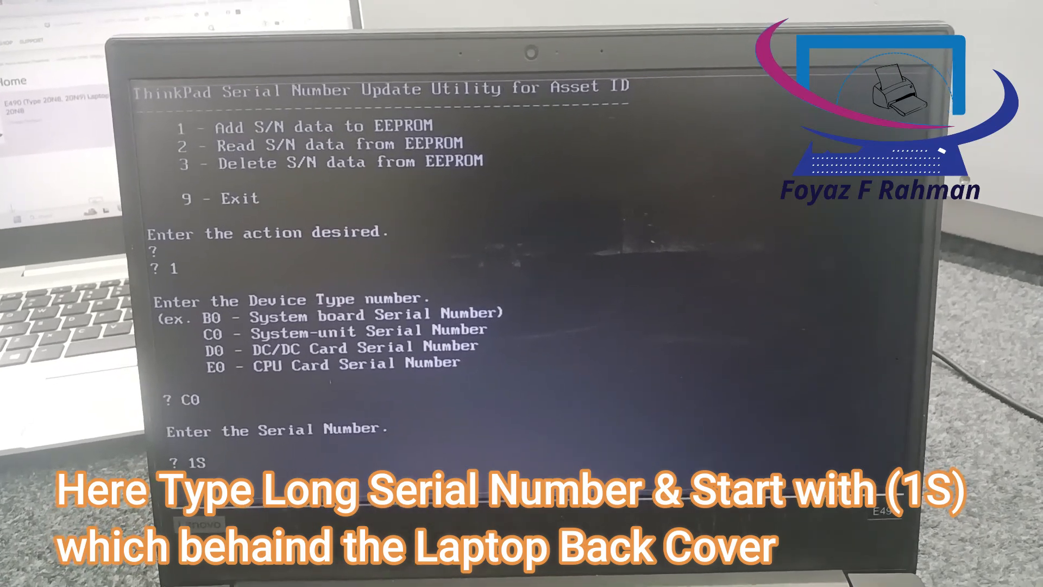
type("2")
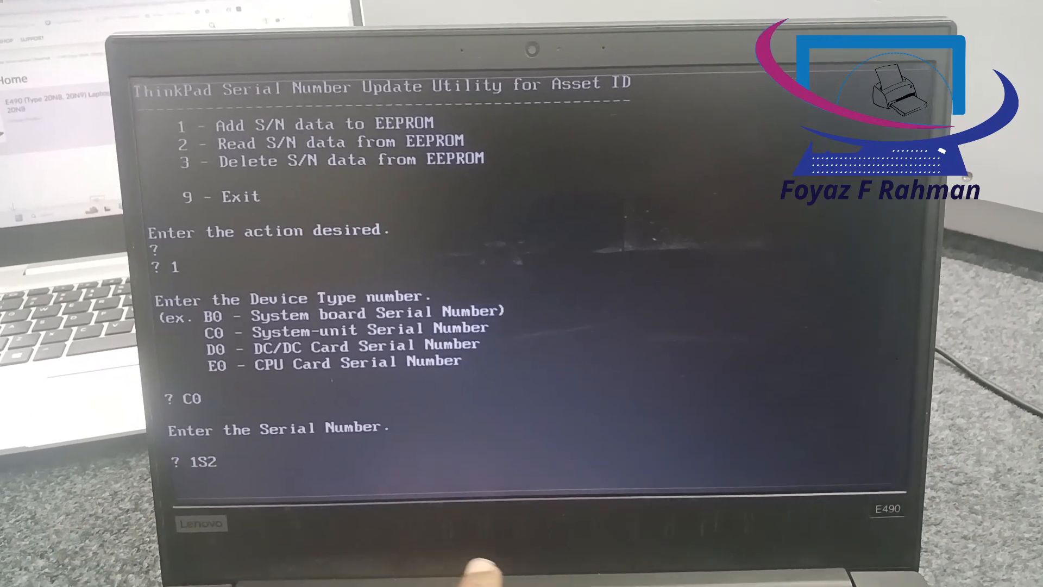
type("0")
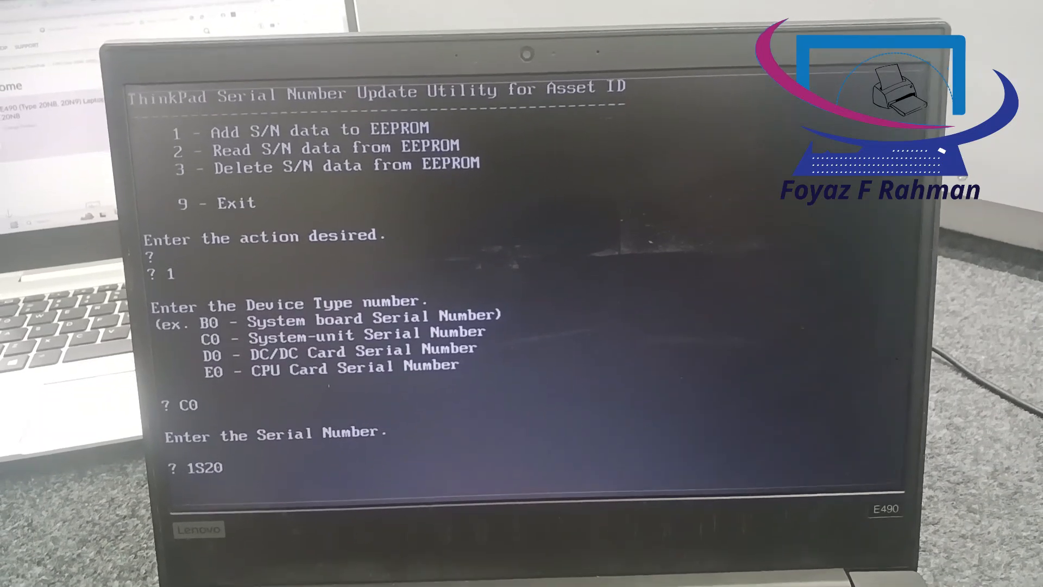
type("NB")
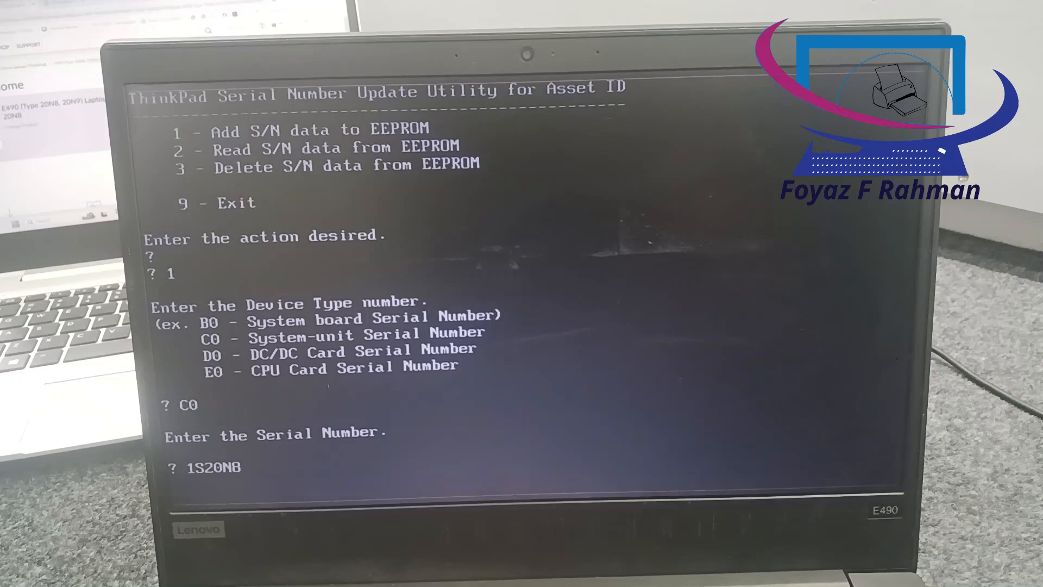
type("S0")
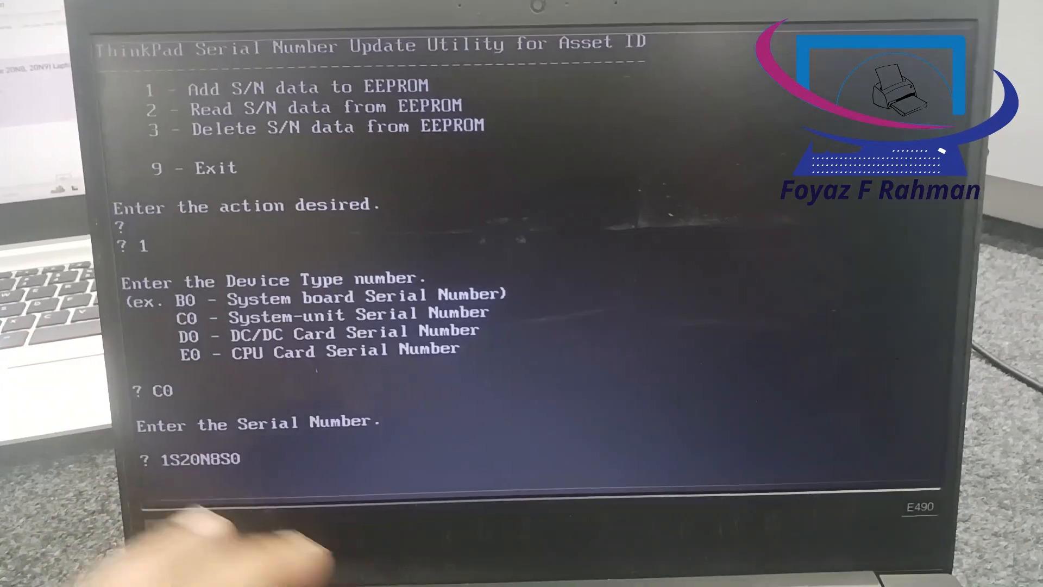
type("H200")
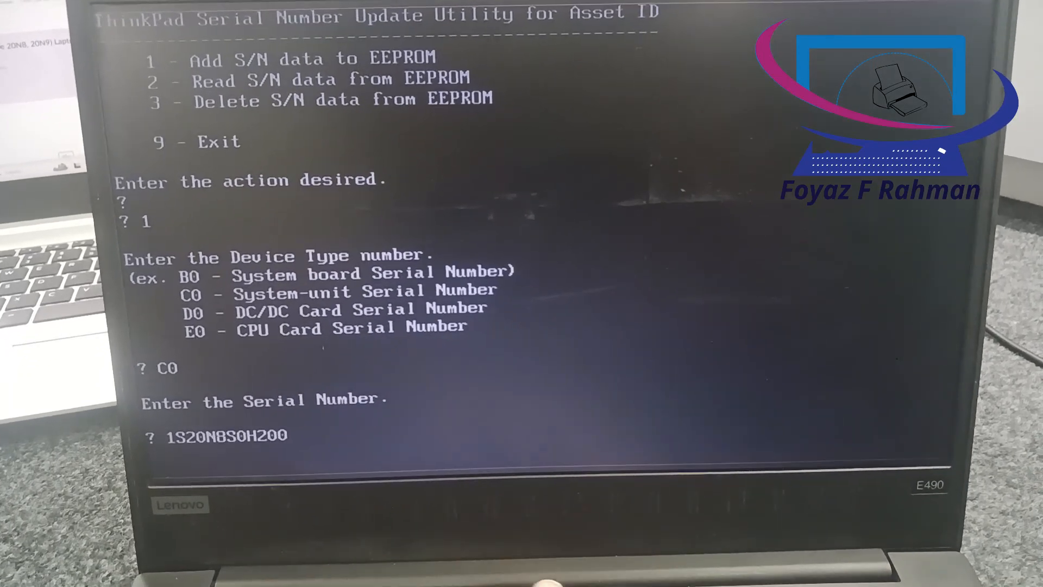
type("PF")
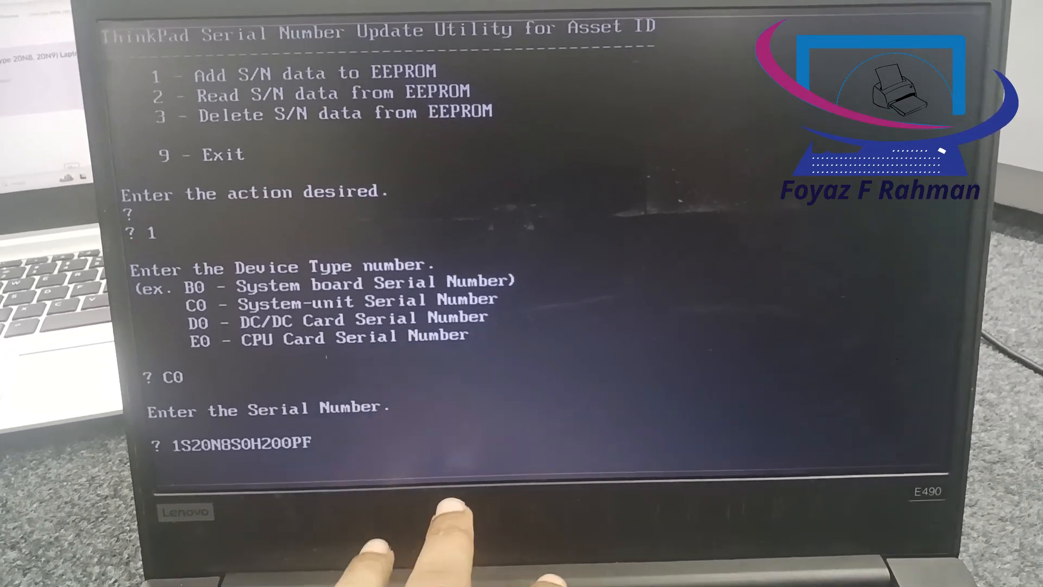
type("1X")
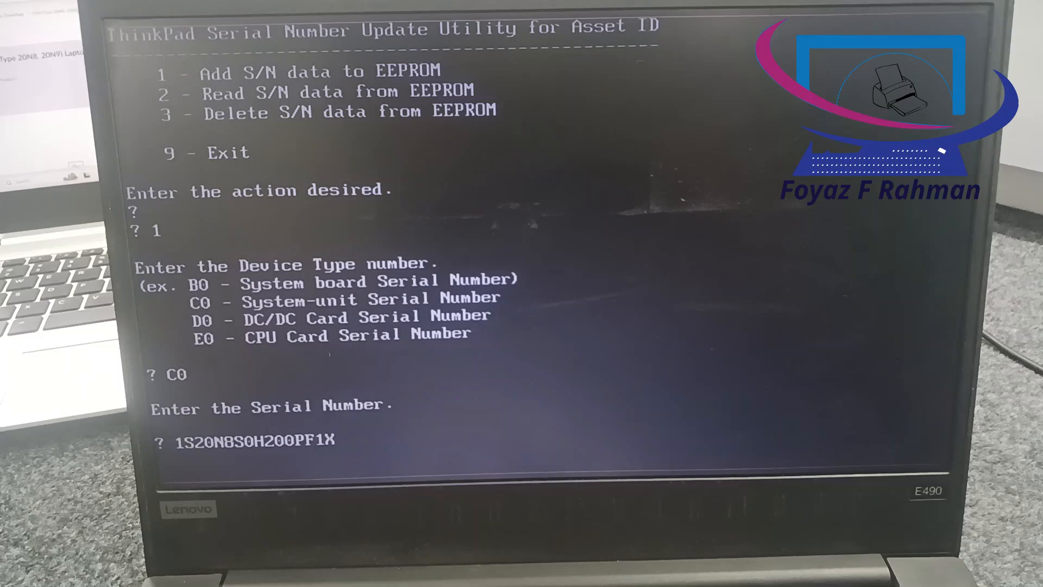
type("13")
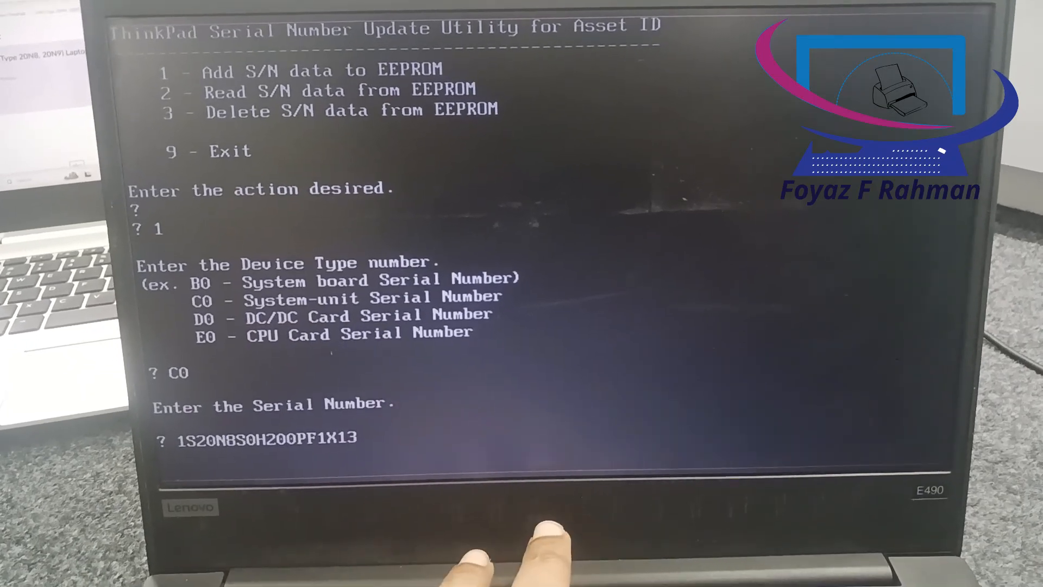
type("E")
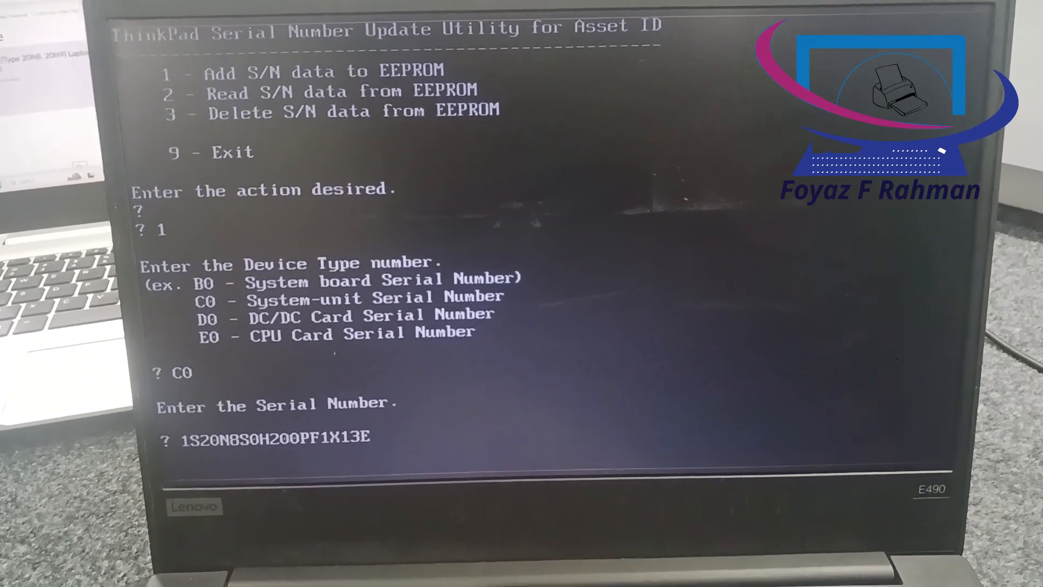
type("A")
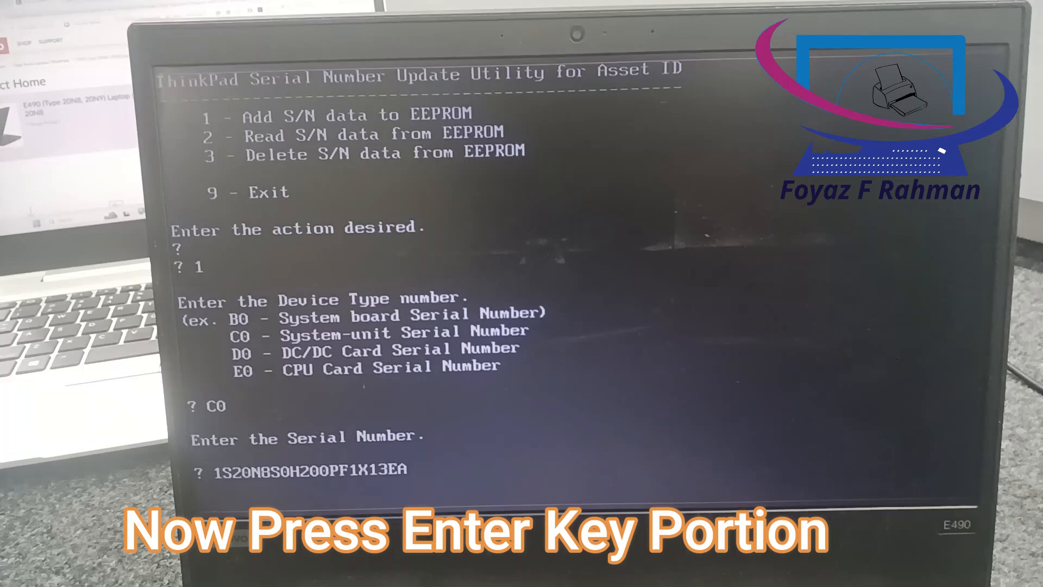
key("Enter")
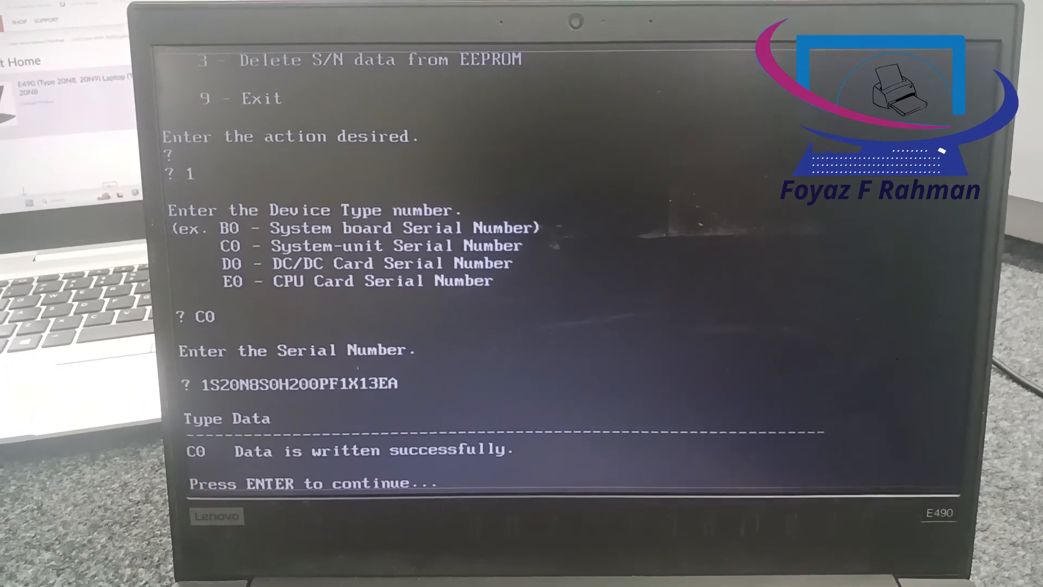
key("enter")
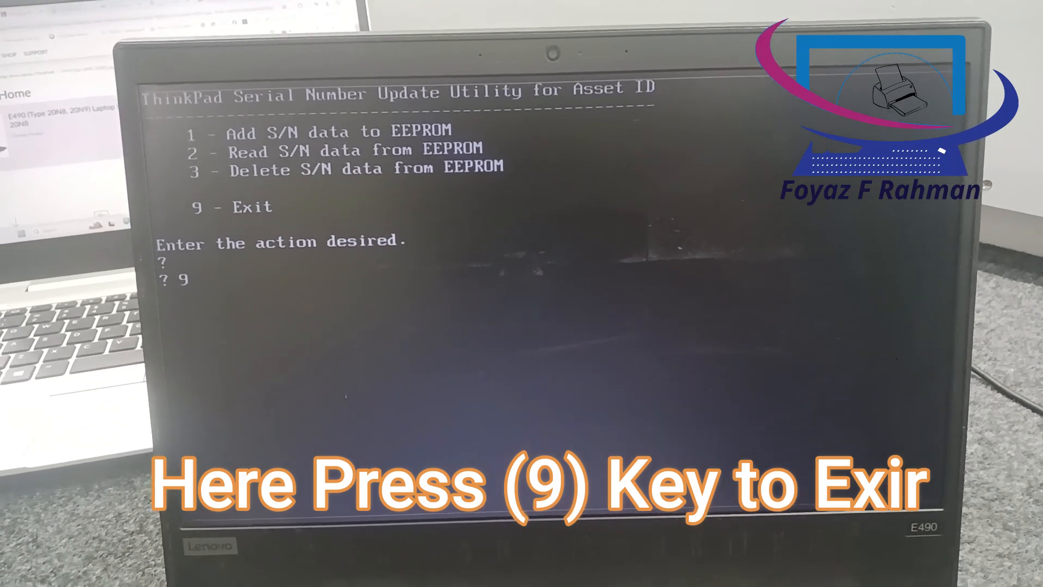
key("9")
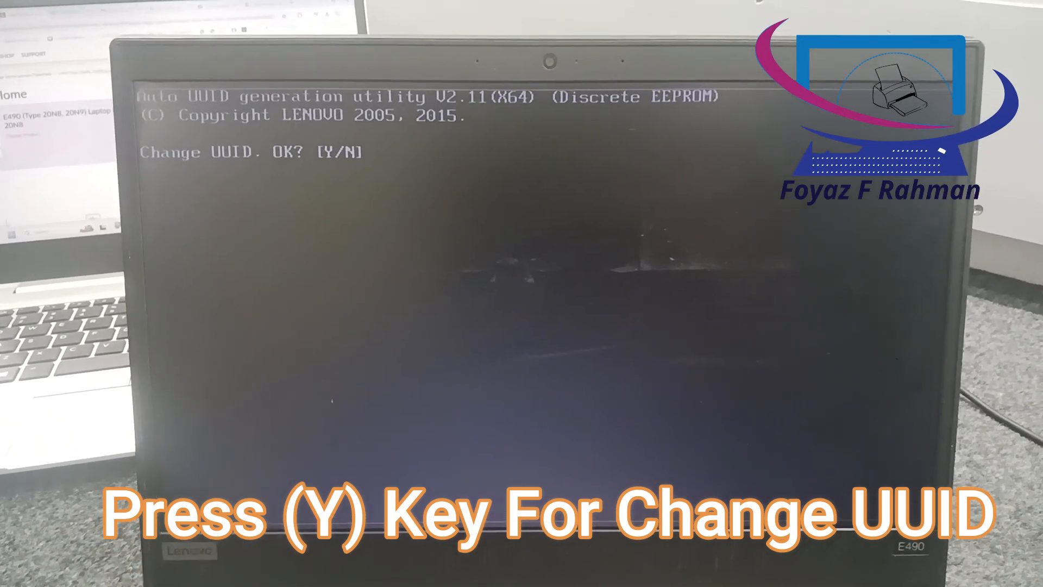
Step: Answer Y to generate a new UUID, continue, and exit the utilities with 9
key("y")
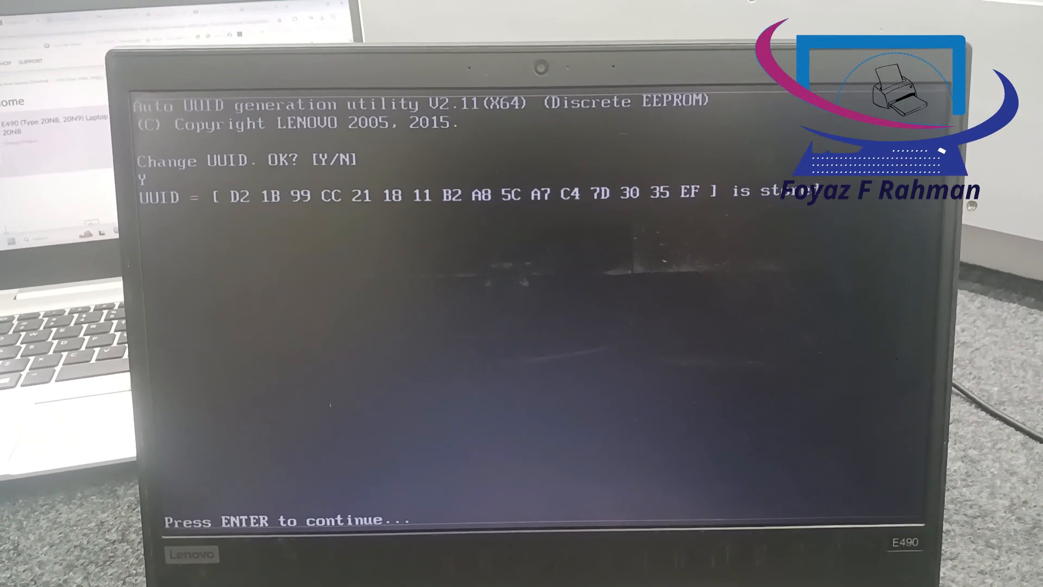
key("enter")
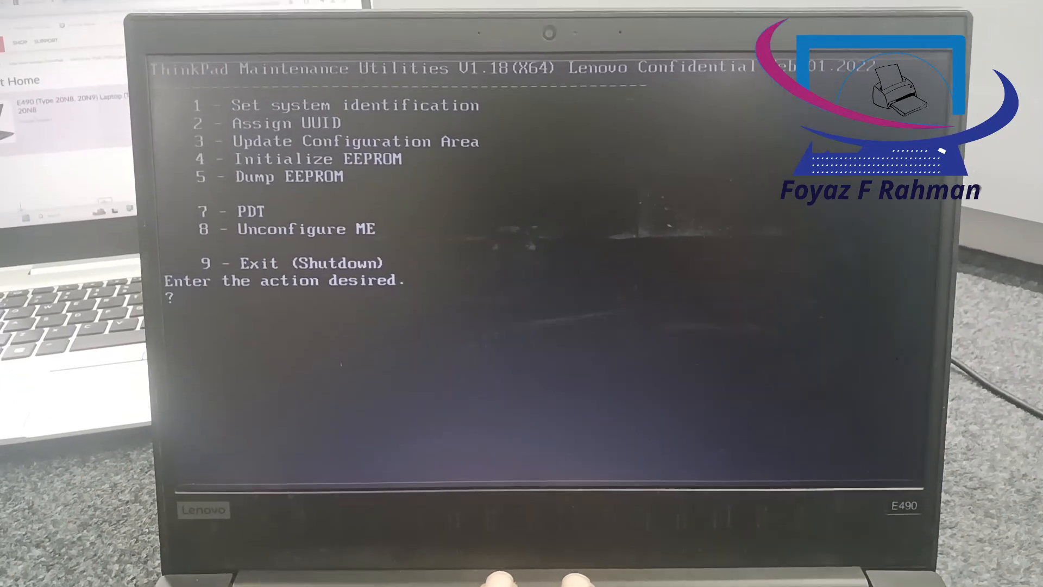
key("9")
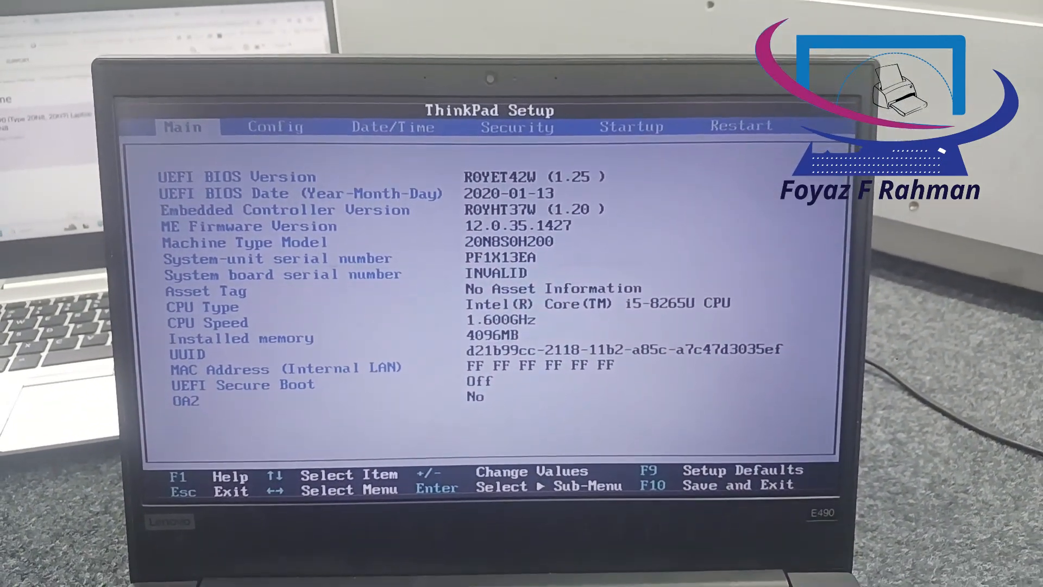
Step: Leave ThinkPad Setup with Ctrl+Alt+Delete after reviewing the machine type, serial and new UUID
key("ctrl+alt+delete")
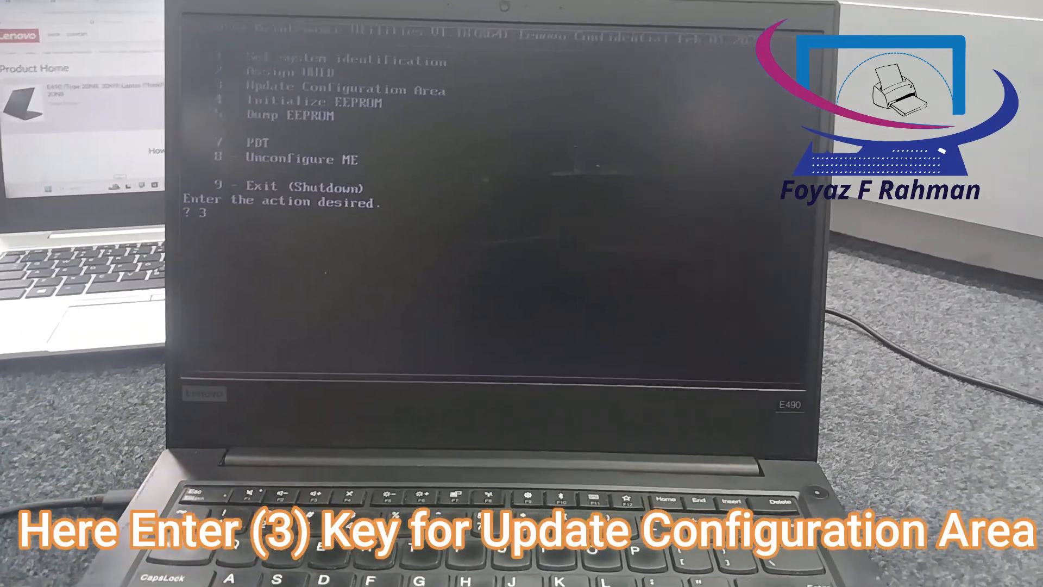
Step: Enter Update Configuration Area, choose 2 for Brand name, and enter 1 to write it
key("enter")
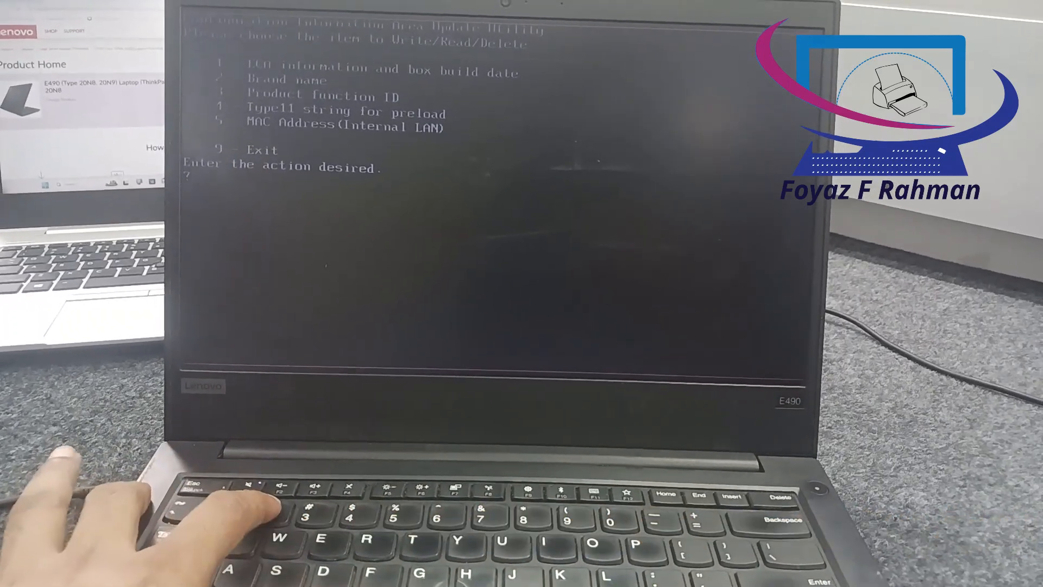
type("2")
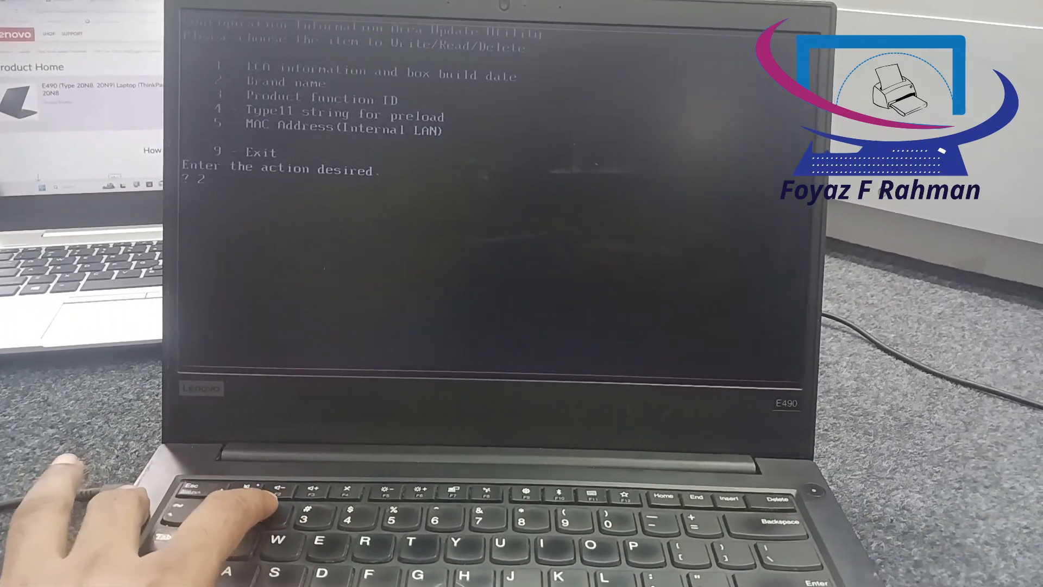
key("enter")
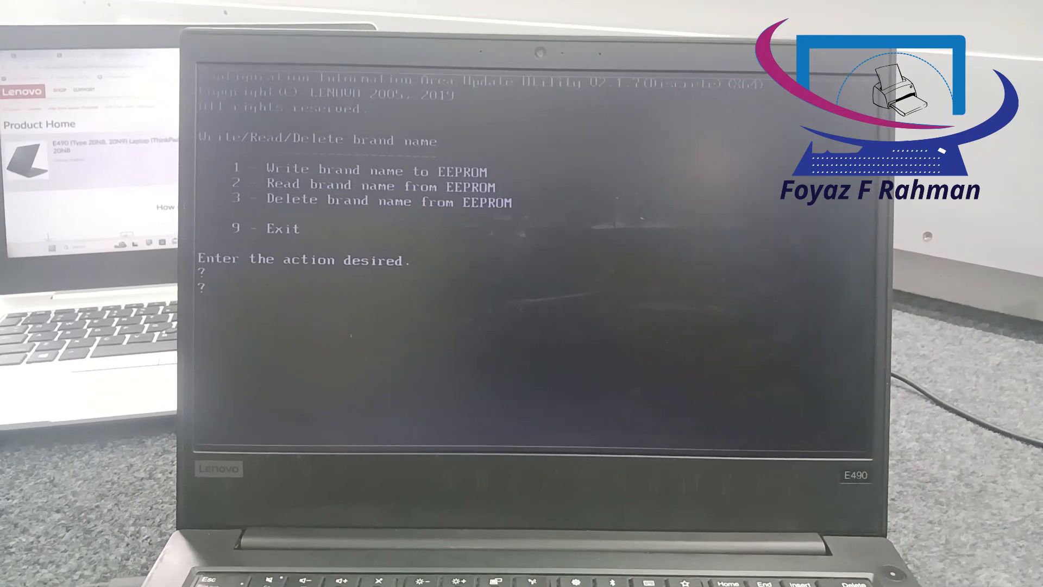
type("1")
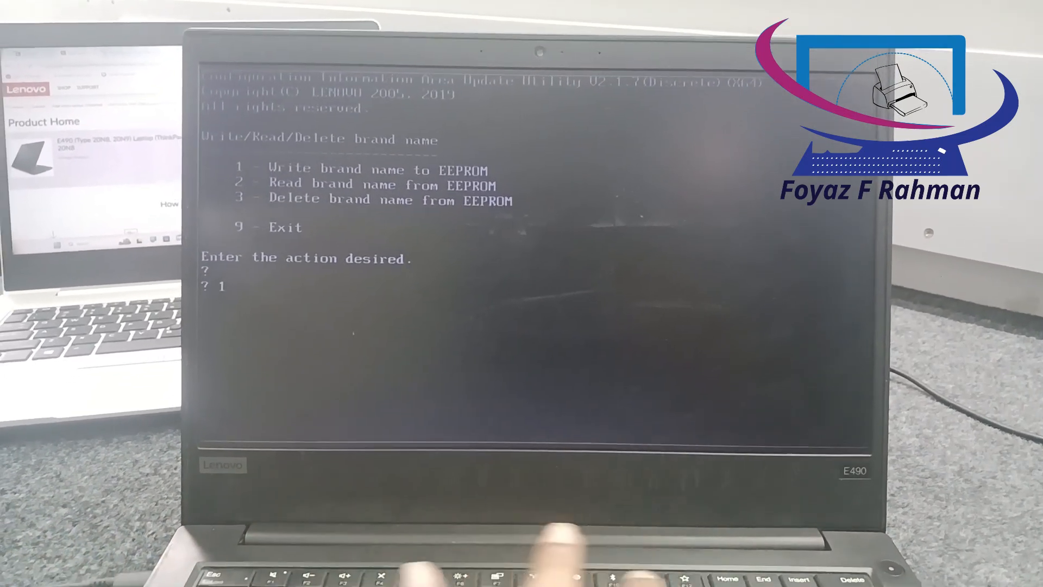
Step: Write brand name THINKPAD E490 of type 1 into the EEPROM and confirm the successful update
key("enter")
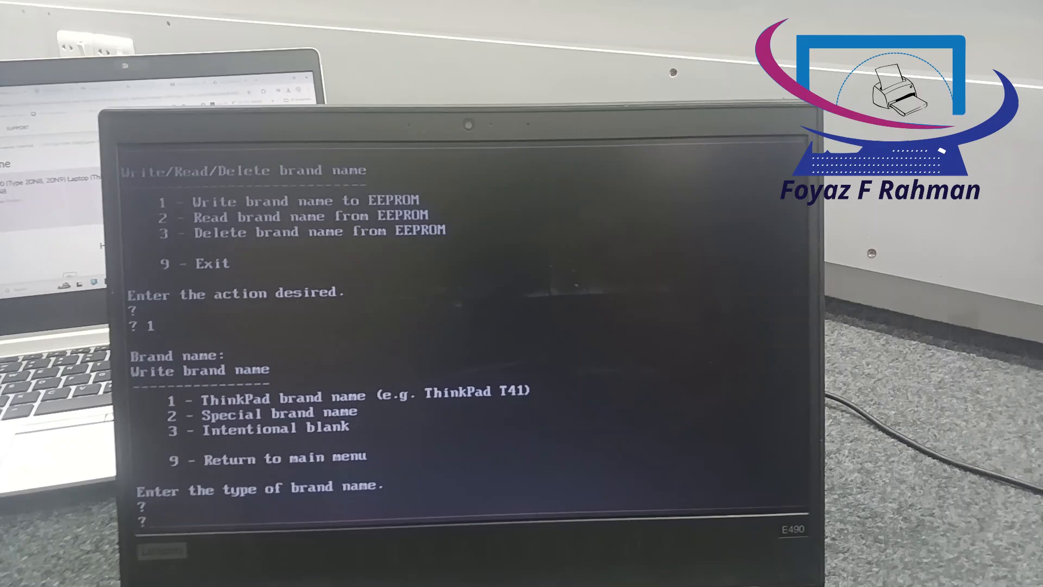
type("1")
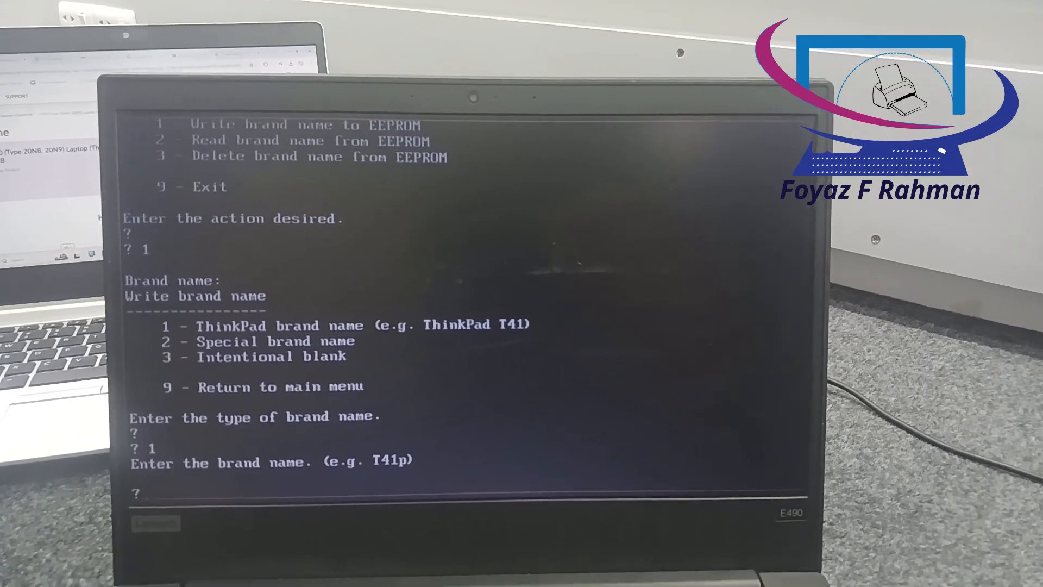
type("thin")
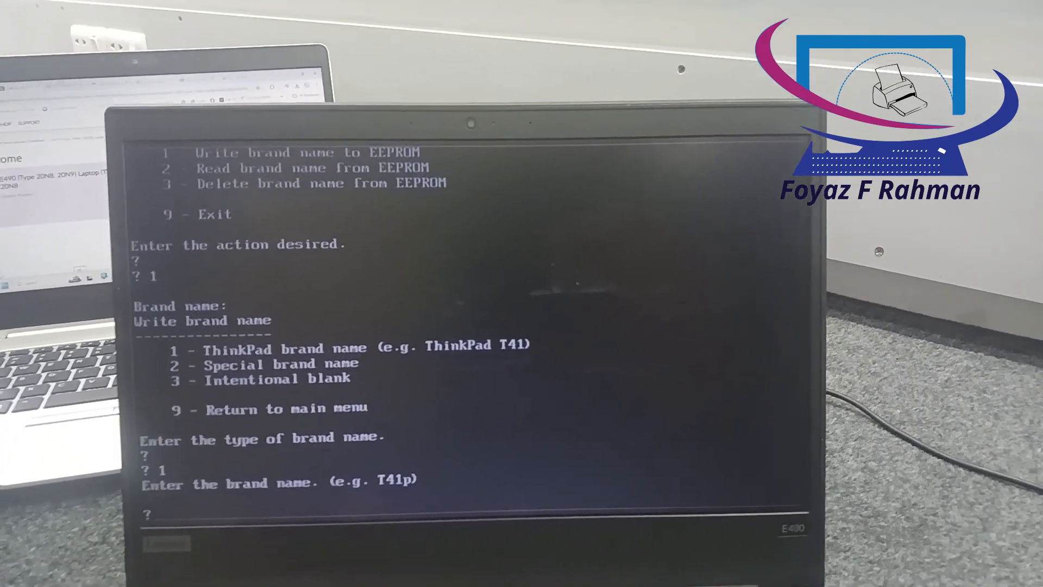
type("T")
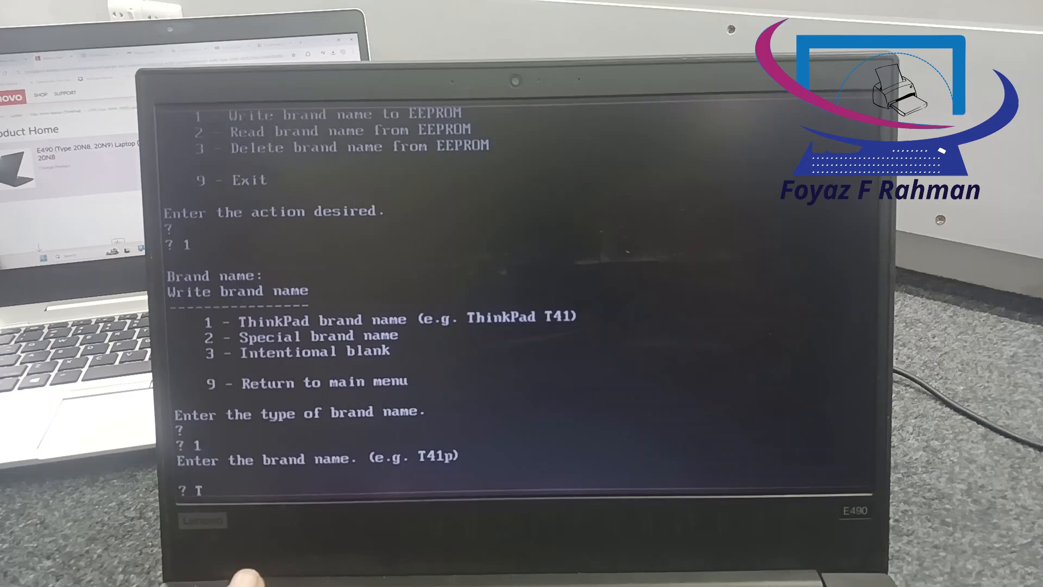
type("HIN")
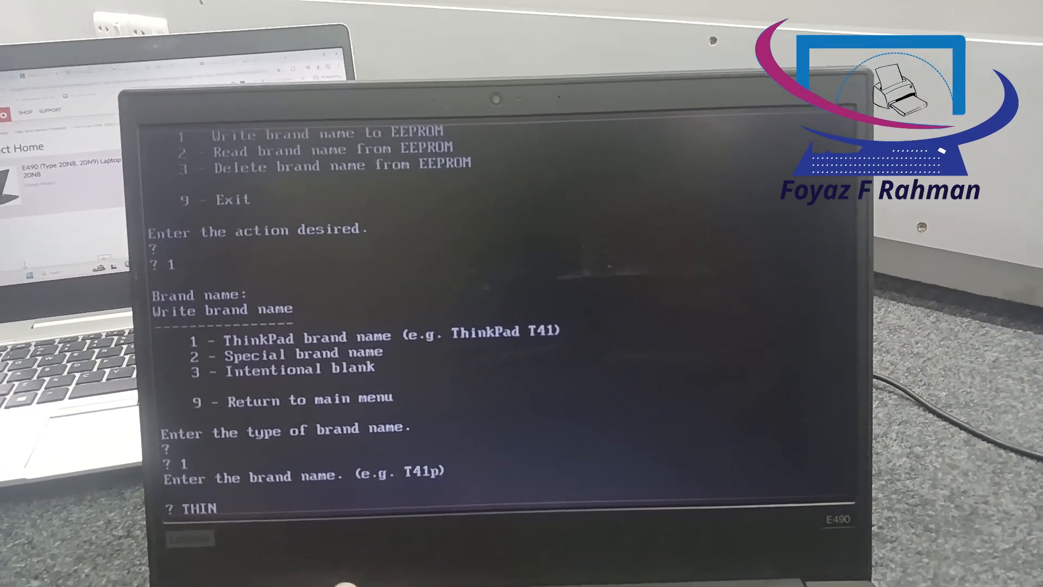
type("KPAD E4")
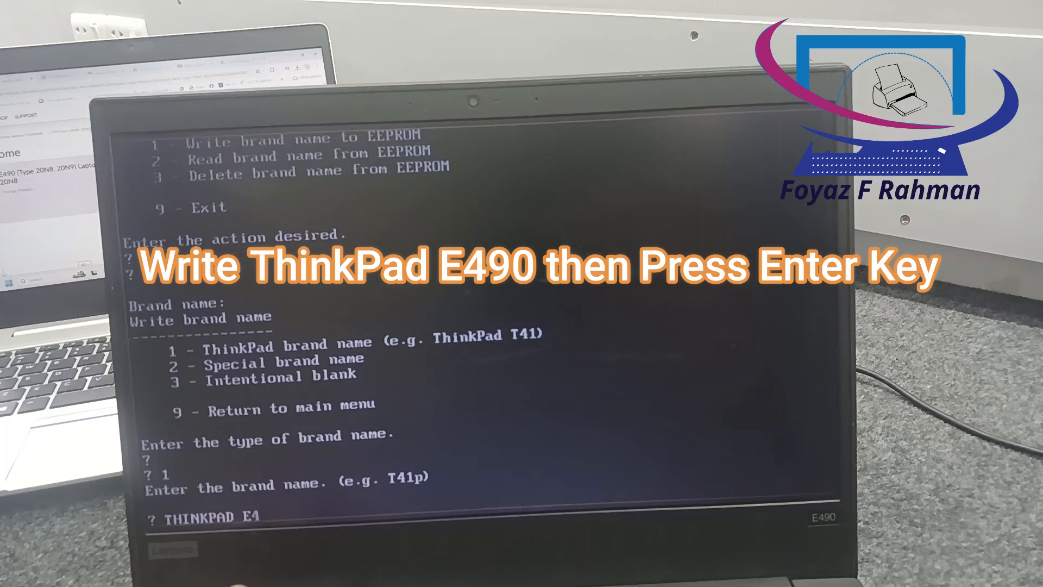
type("90")
type("Y")
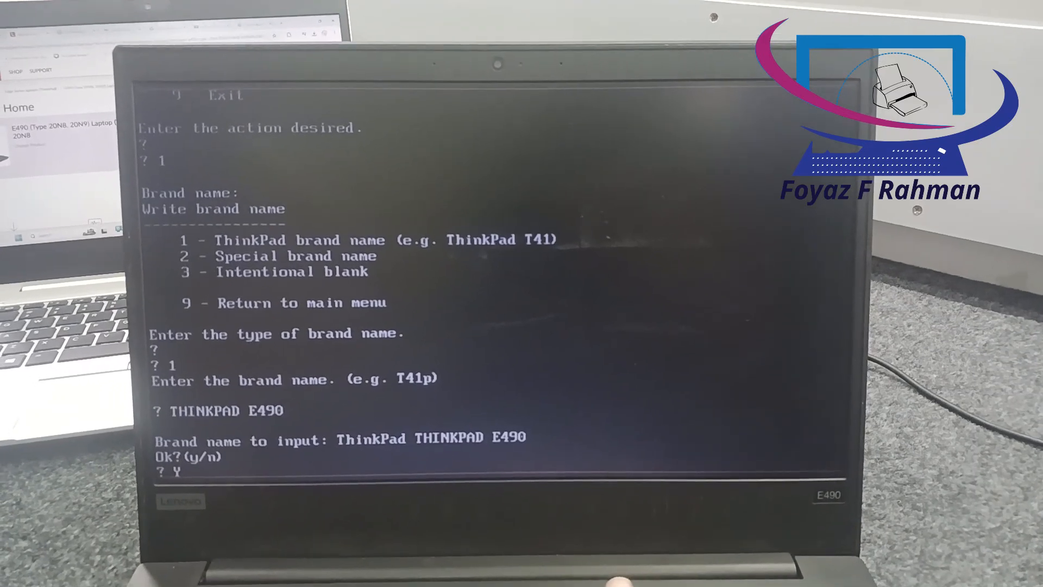
key("enter")
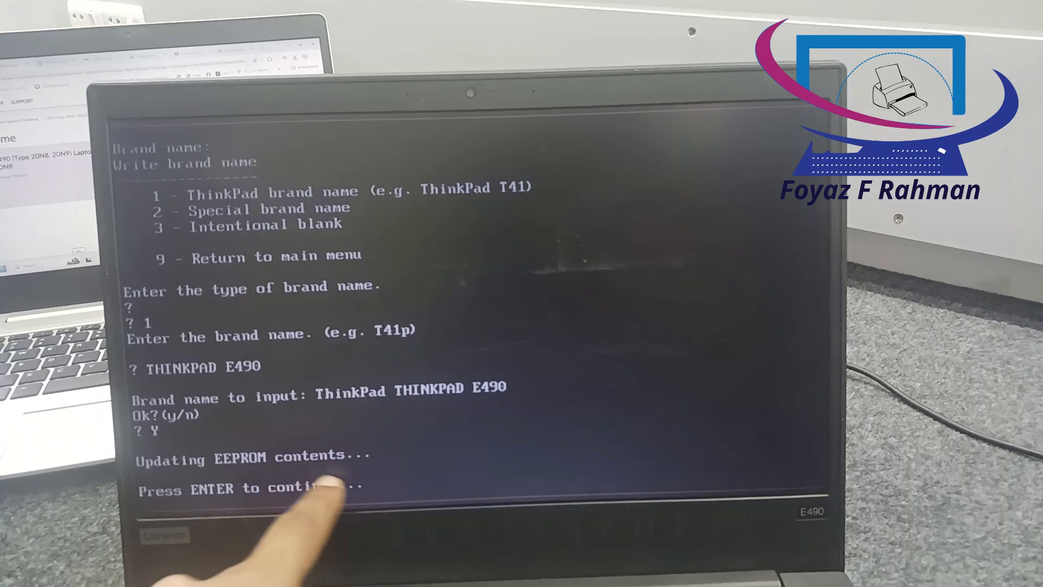
key("enter")
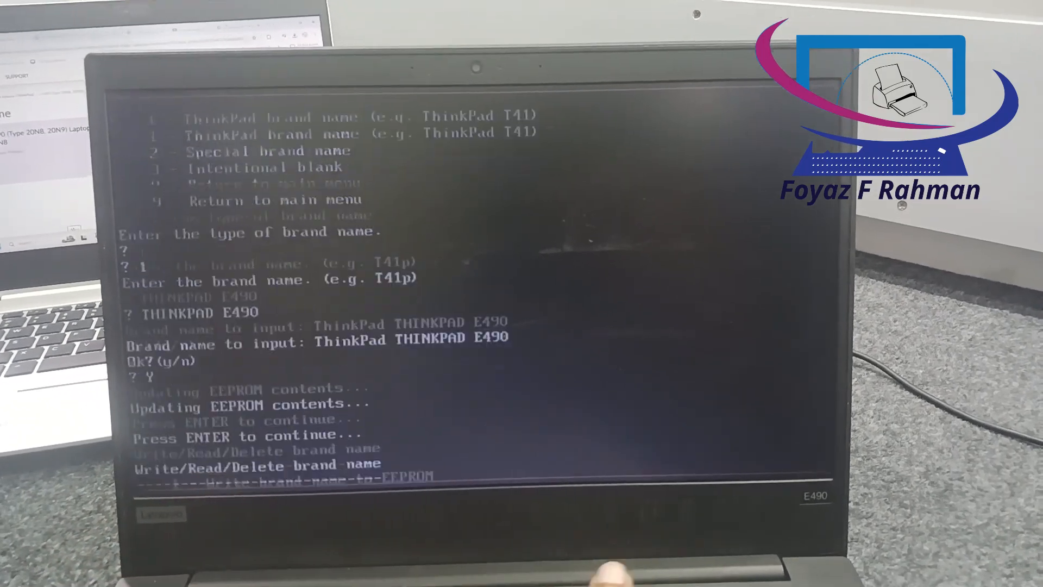
key("enter")
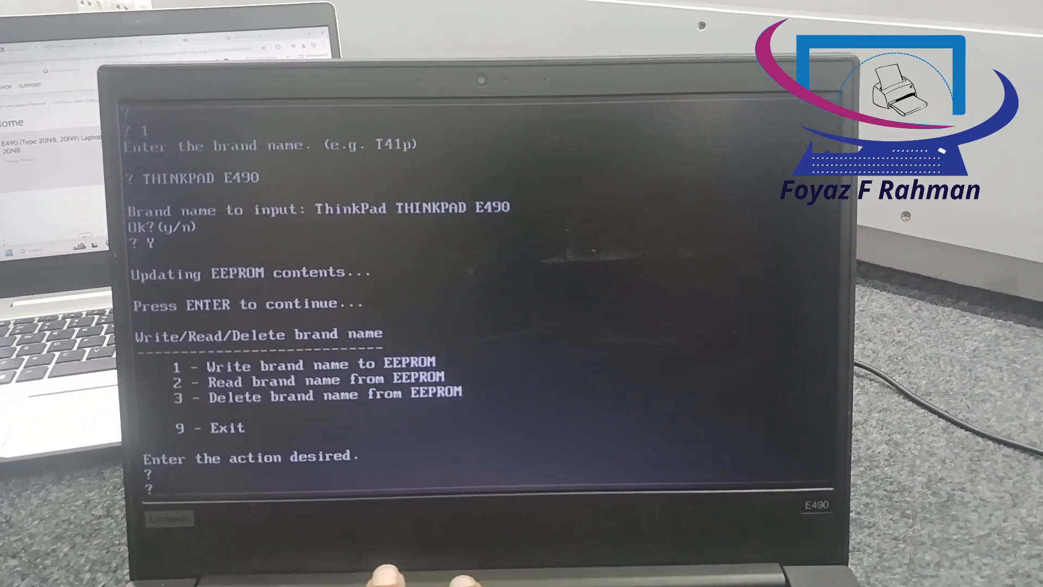
Step: Exit the brand name menu and the configuration utility with 9, then power the laptop back on
type("9")
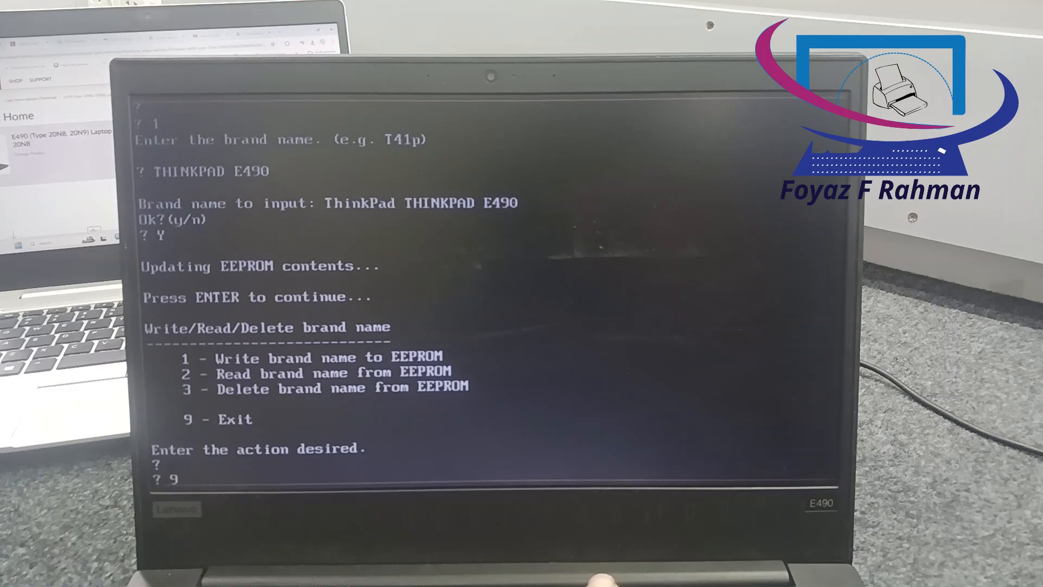
key("Return")
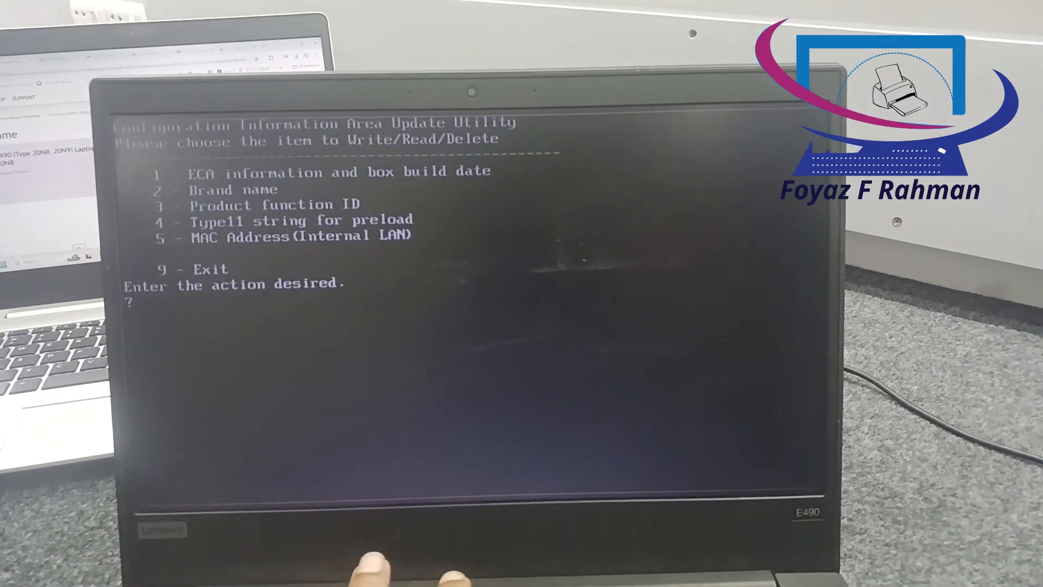
key("9")
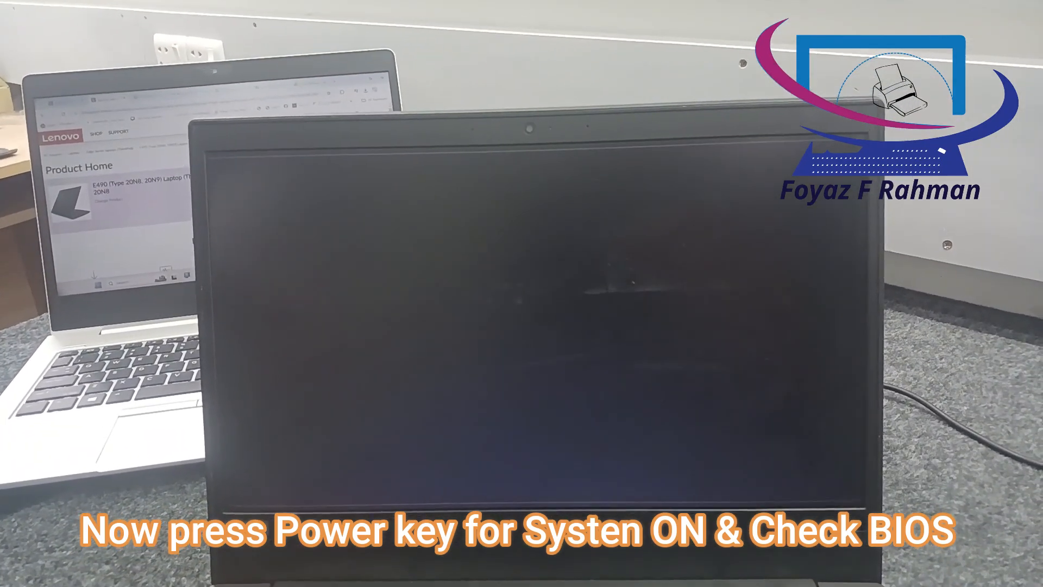
key("power")
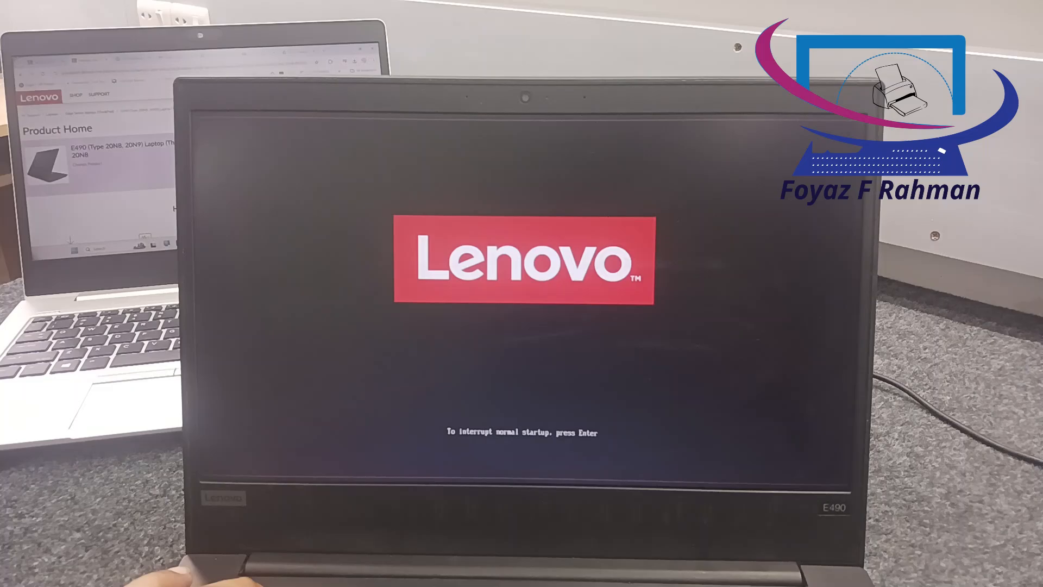